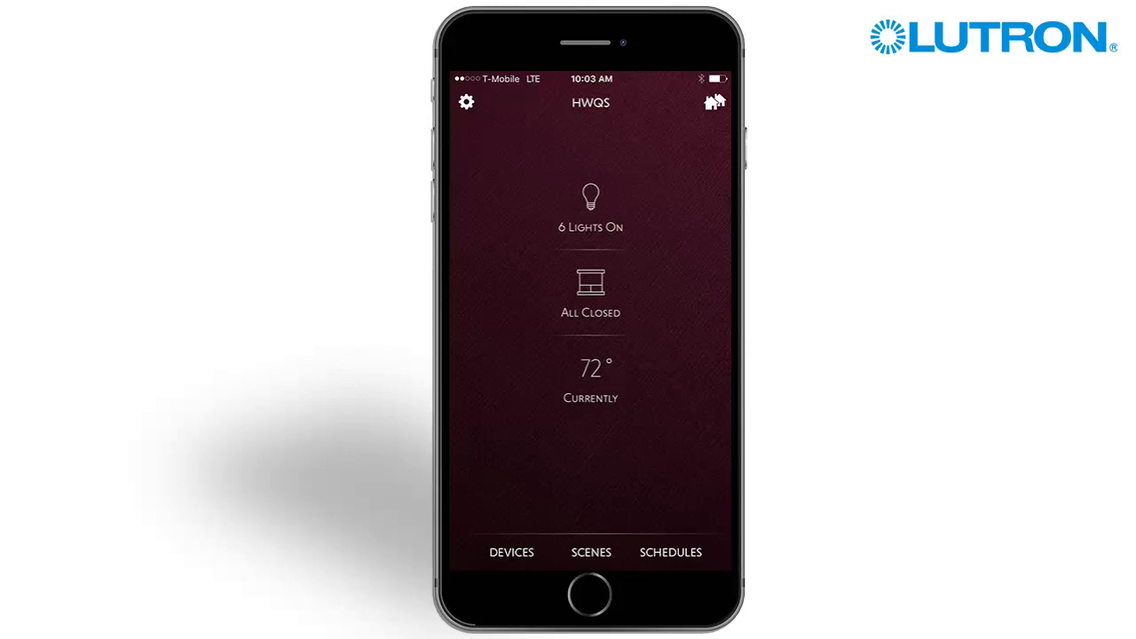
# Show the Devices list and expand Living Room (First Floor) to reveal its lights and controls.
pyautogui.click(511, 552)
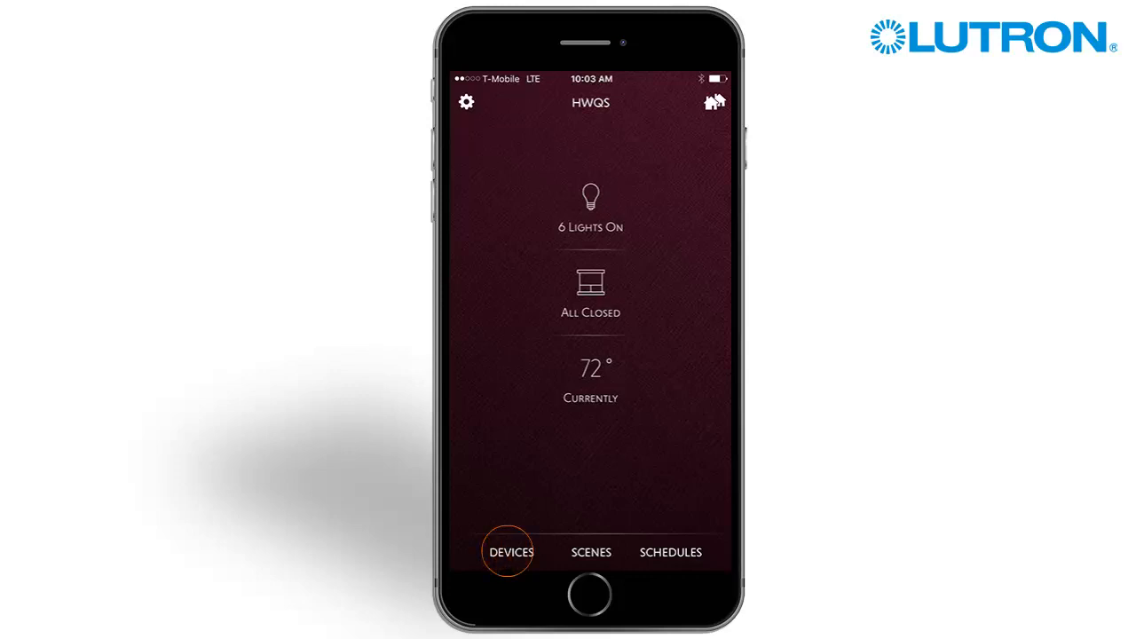
pyautogui.click(508, 552)
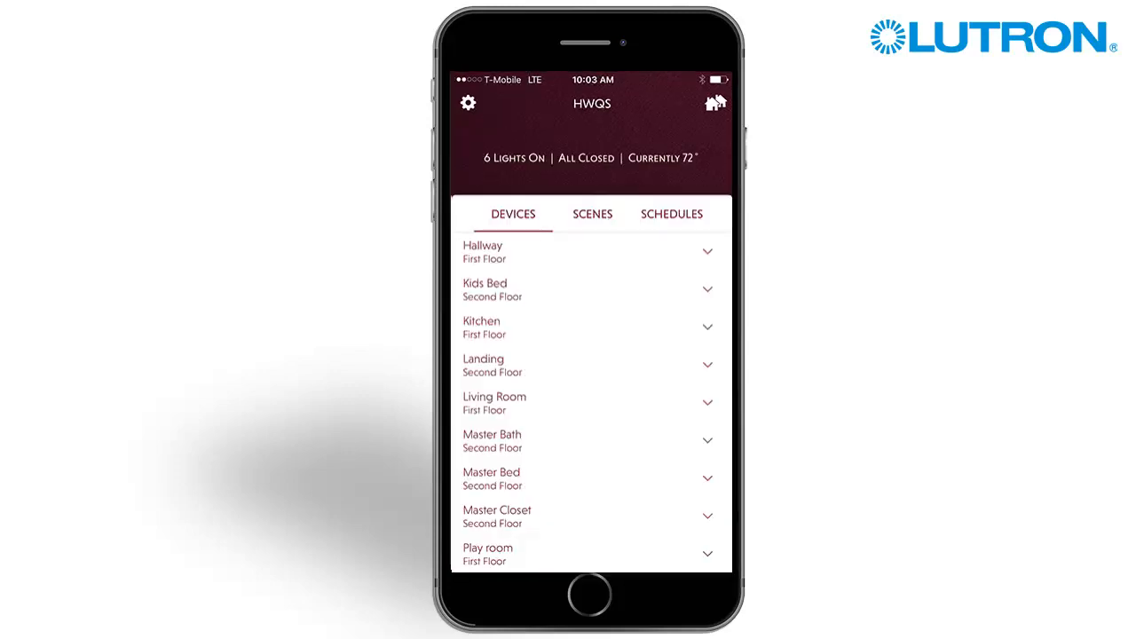
pyautogui.click(706, 402)
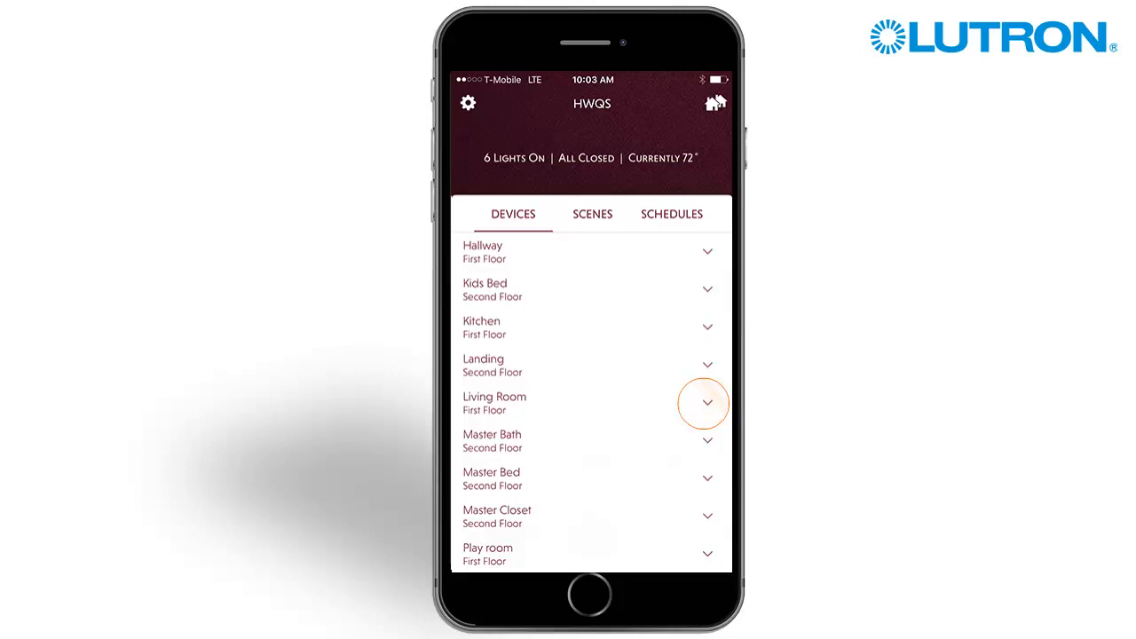
pyautogui.click(707, 401)
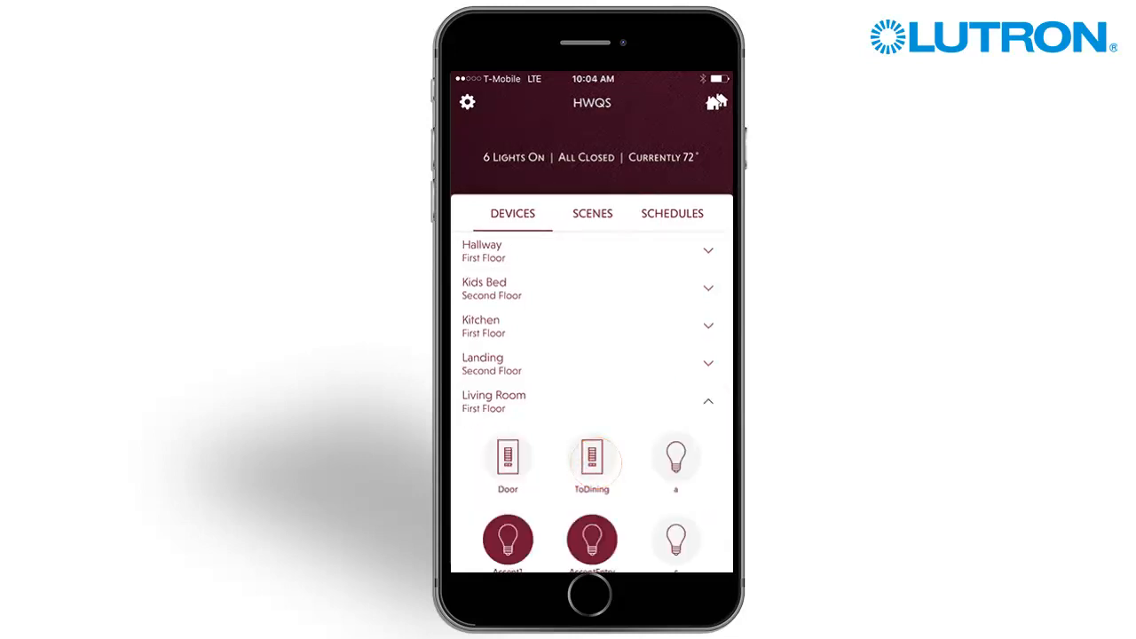
# Open the ToDining keypad, enter Edit Device, and bring up the Movie button's edit screen.
pyautogui.click(590, 459)
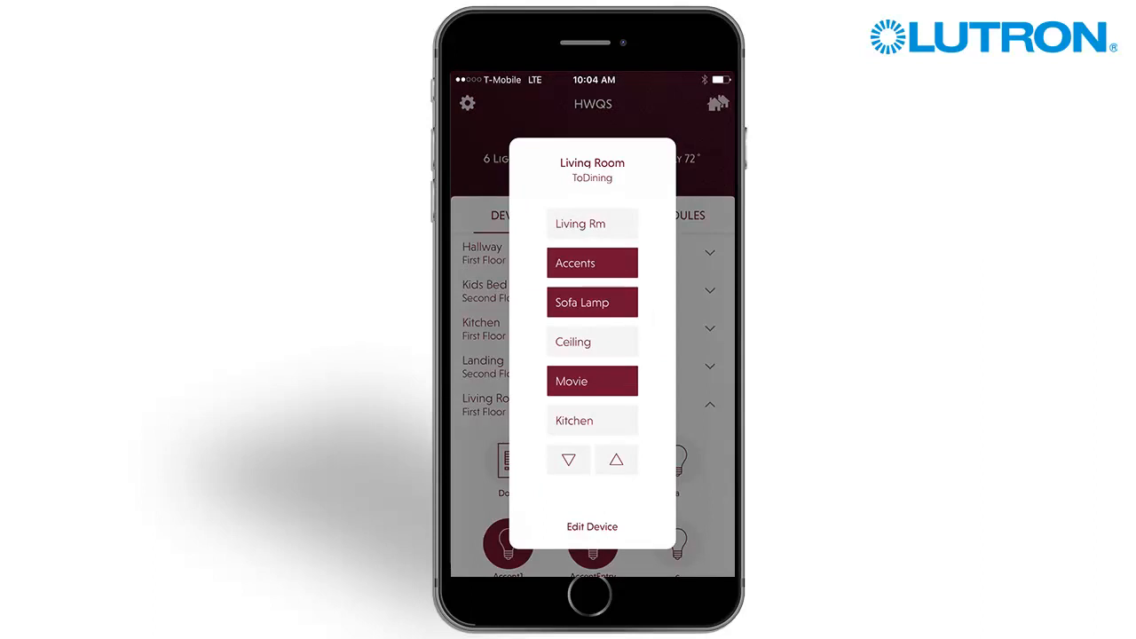
pyautogui.click(591, 526)
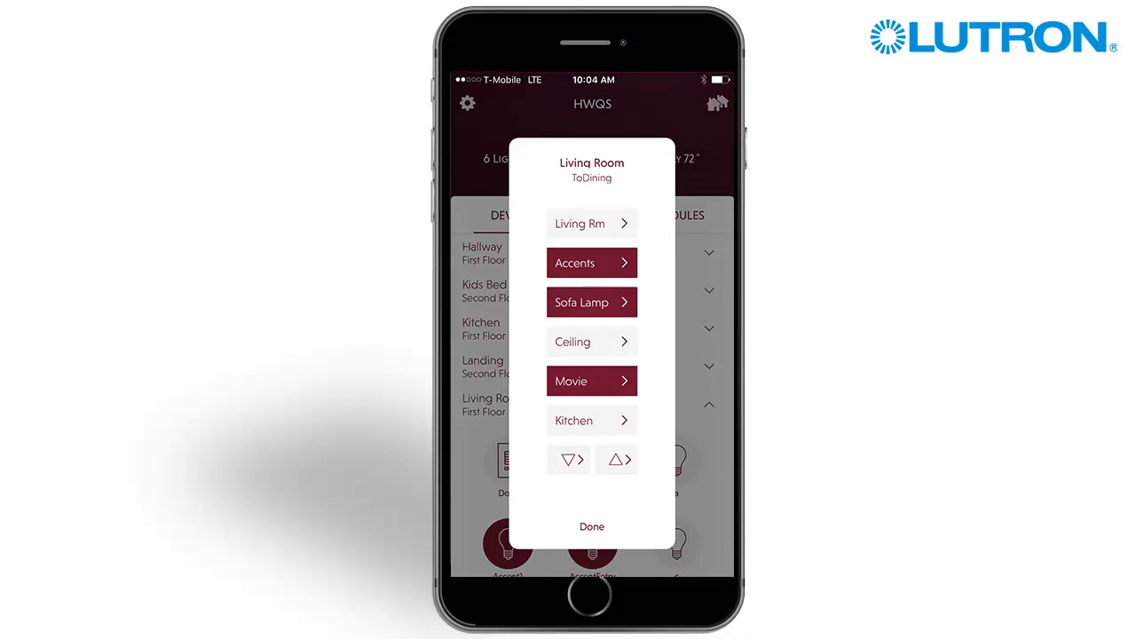
pyautogui.click(591, 379)
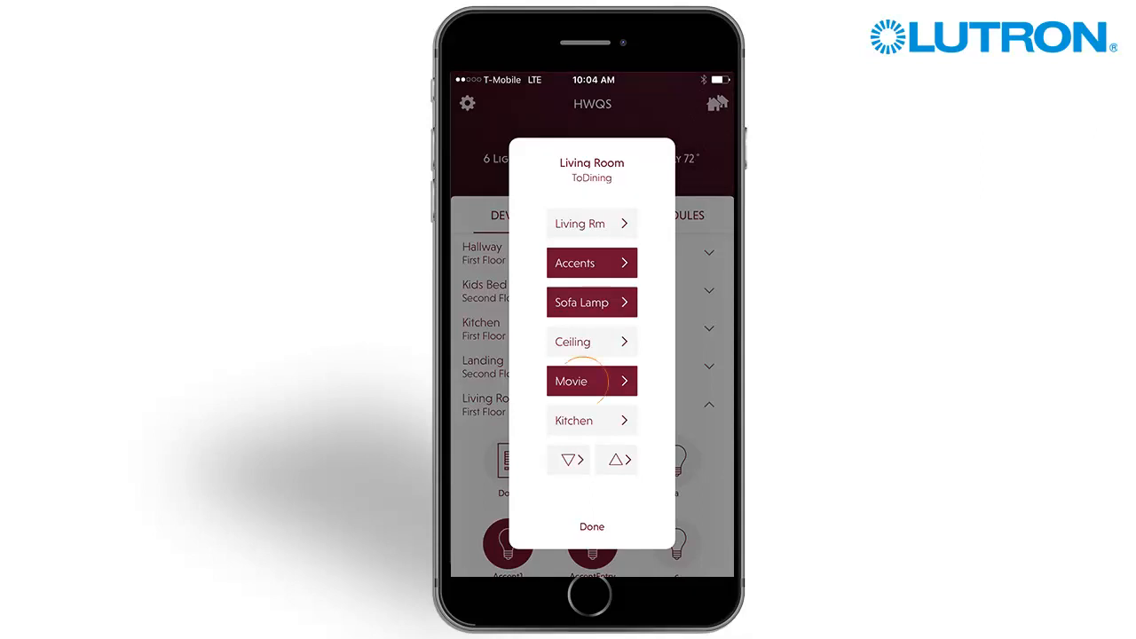
pyautogui.click(591, 380)
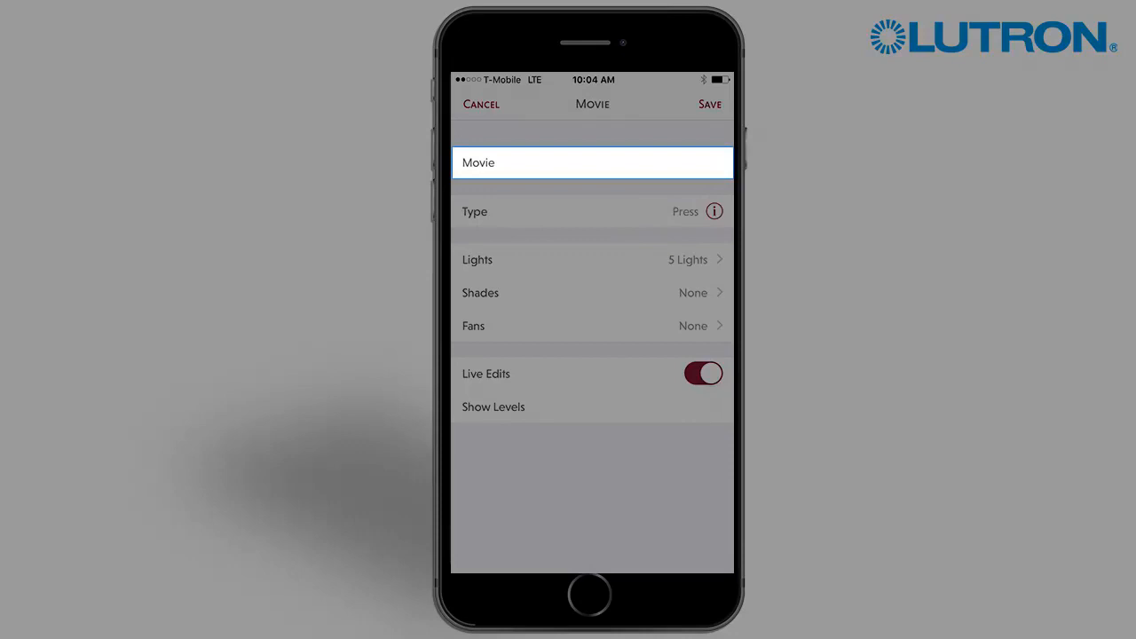